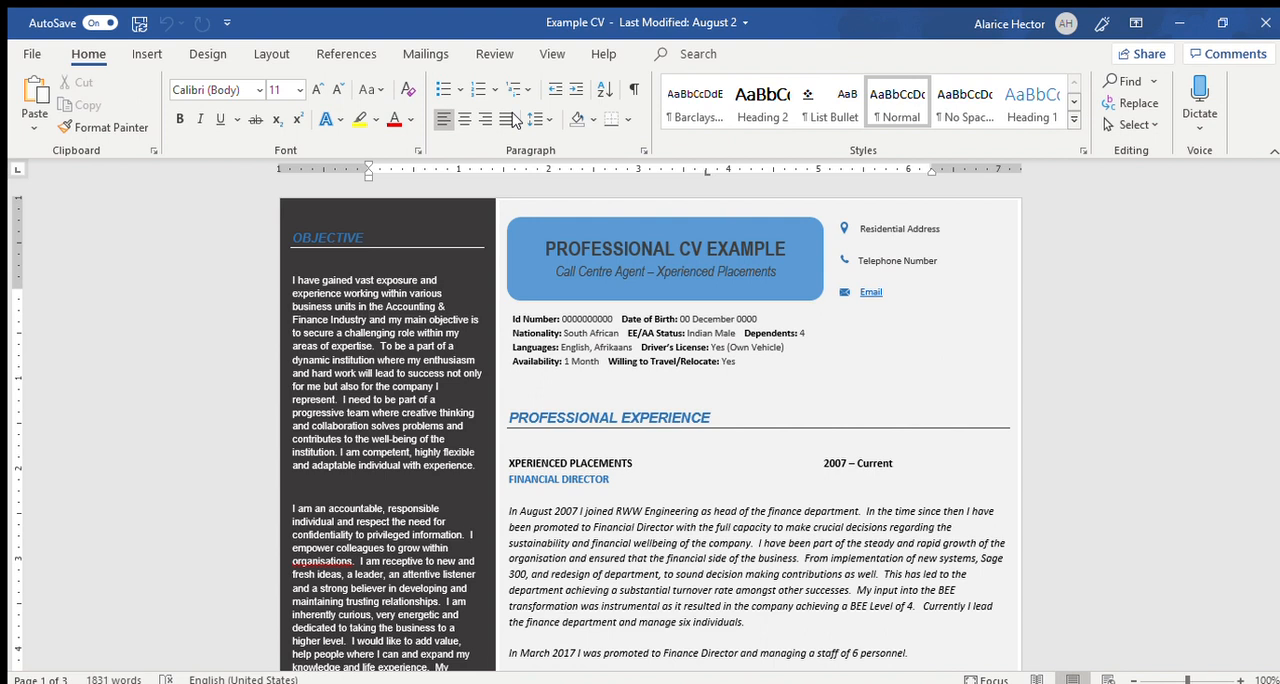
Click into the CV to reveal the Work Description list and About Me sidebar heading
left_click(369, 311)
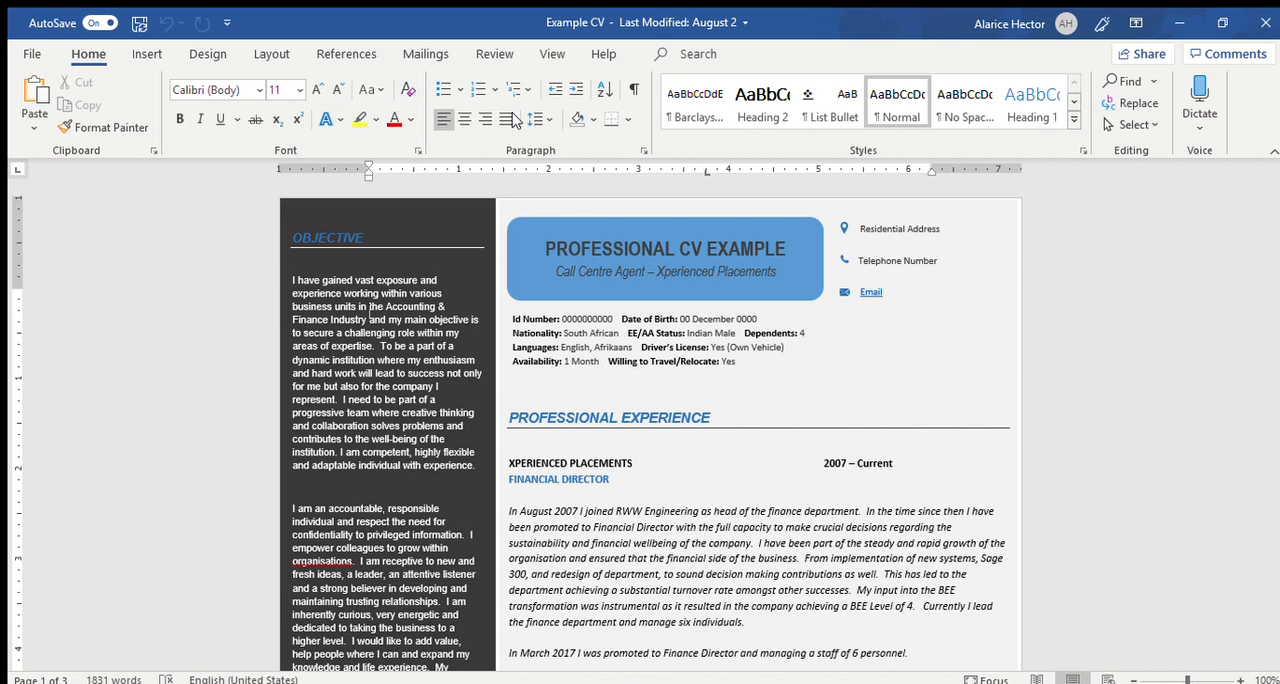
mouse_move(535, 365)
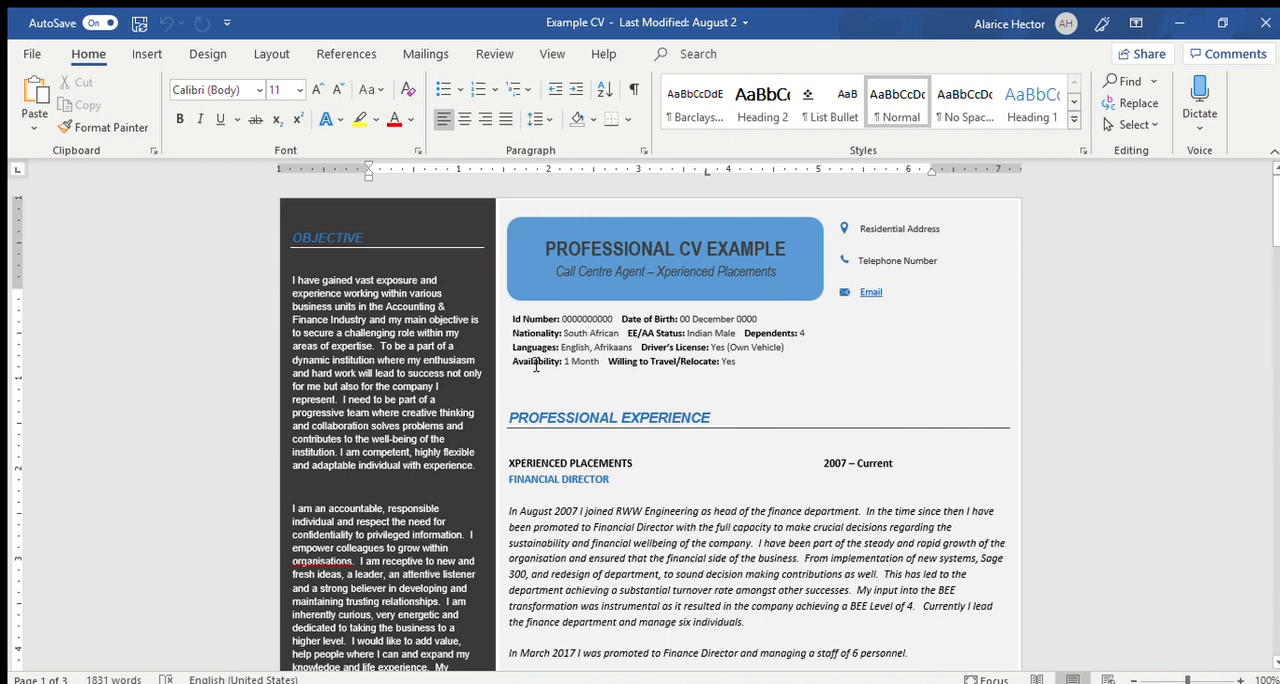
mouse_move(1092, 367)
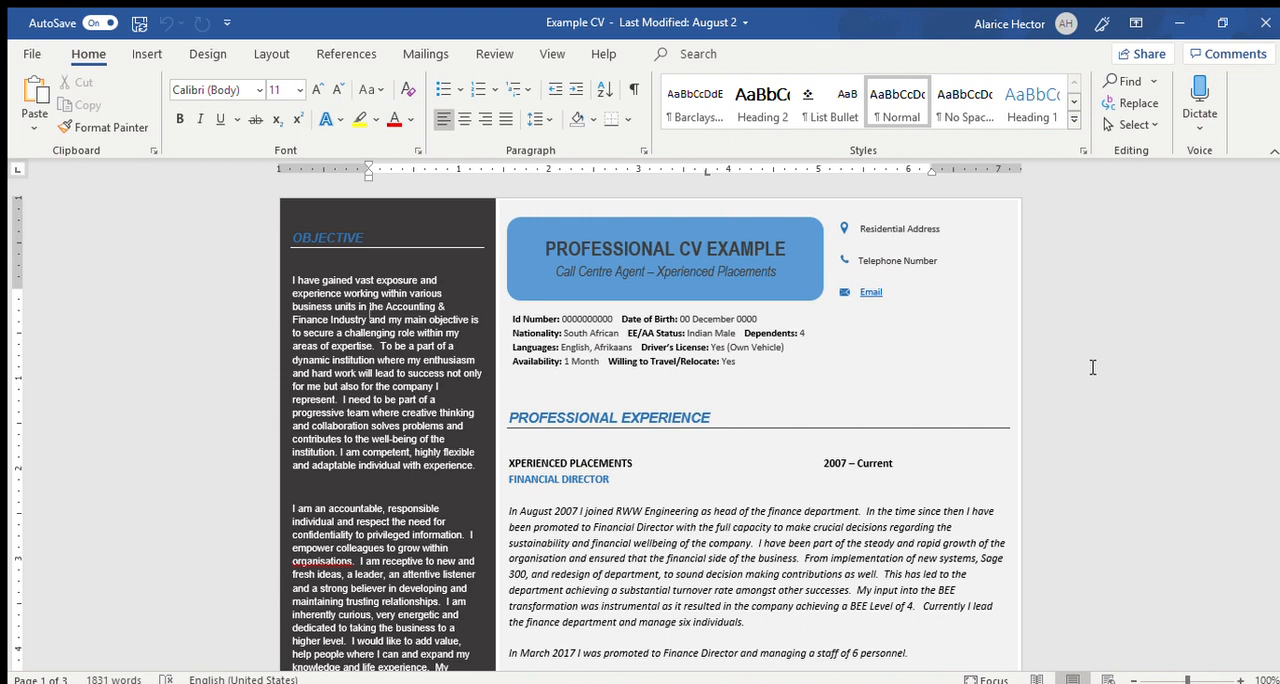
mouse_move(1274, 230)
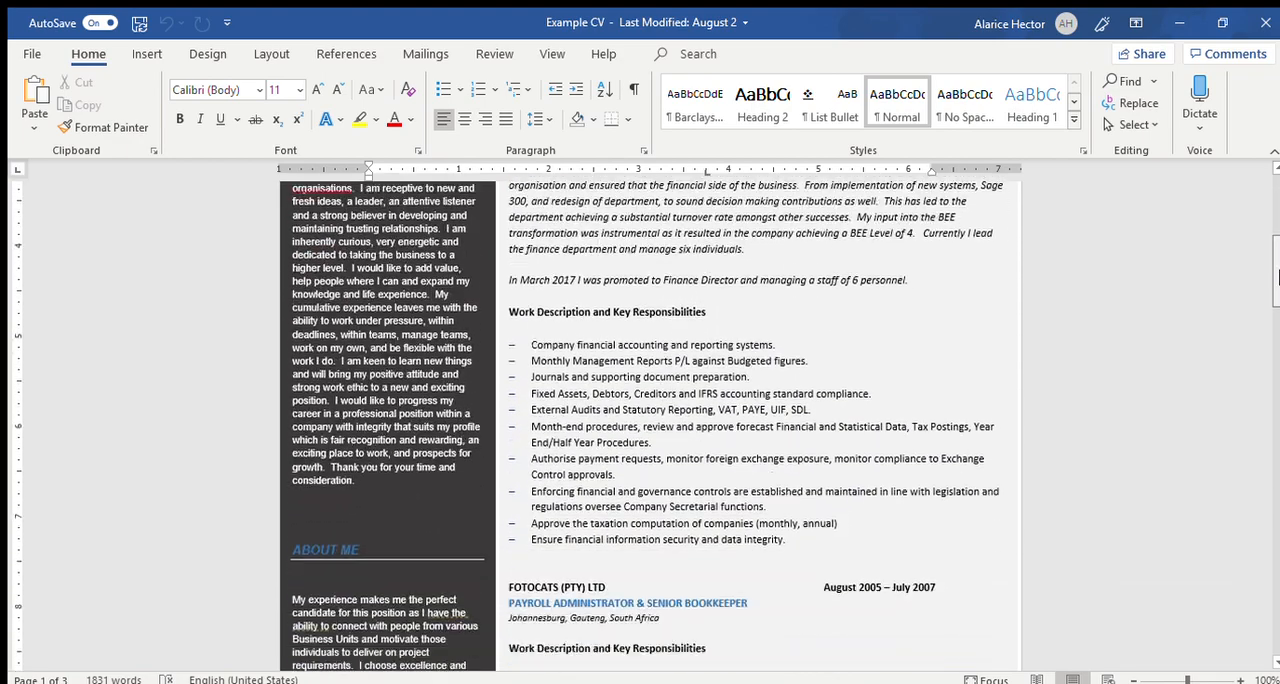
Scroll through the qualifications, attributes and synopsis sections of the CV
scroll("down", 3)
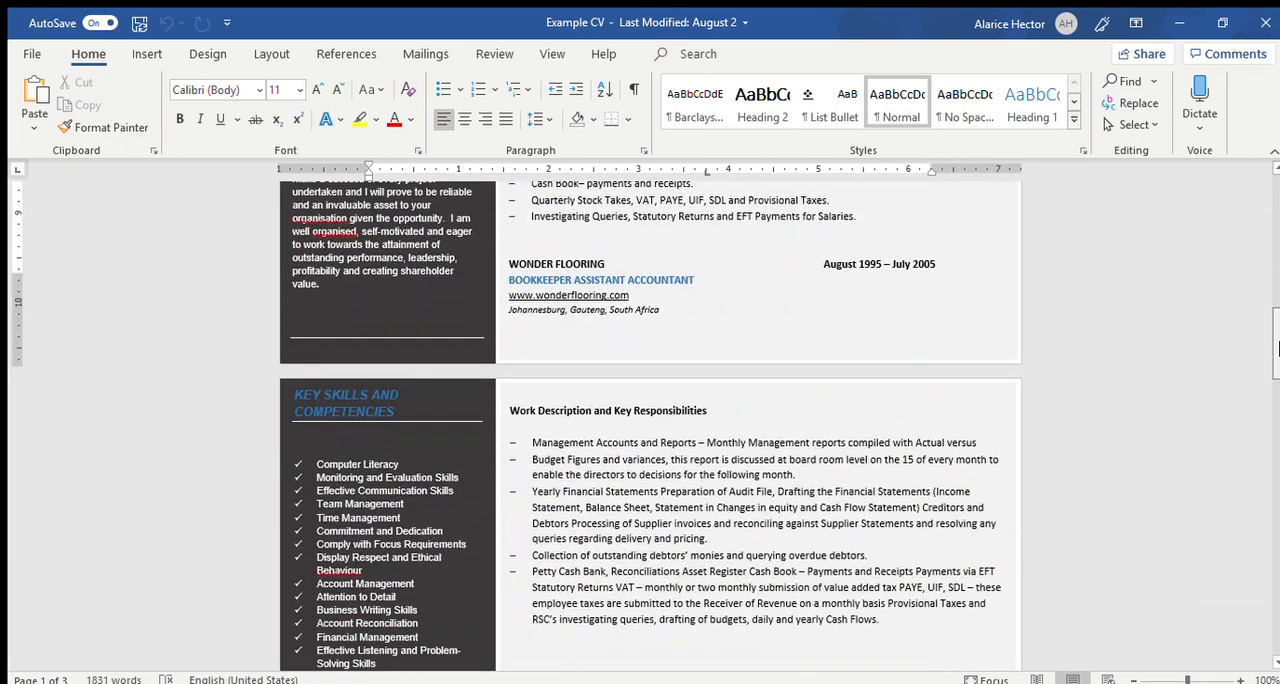
scroll("down", 3)
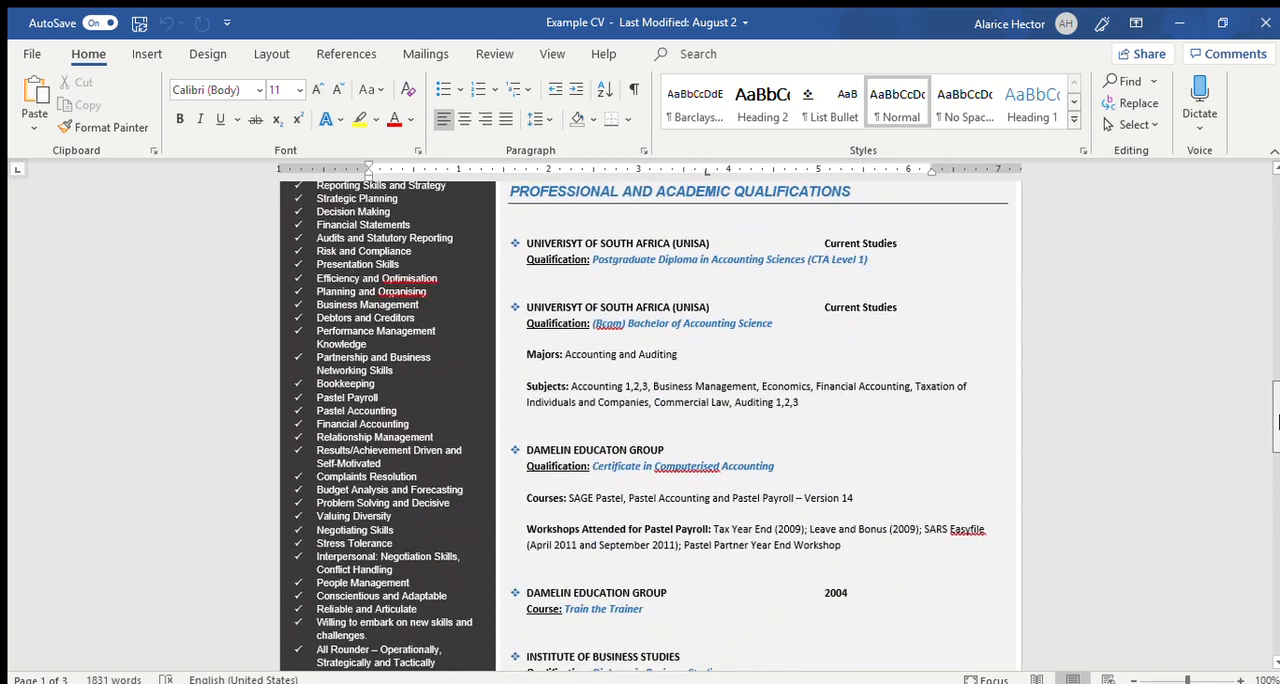
scroll("down", 3)
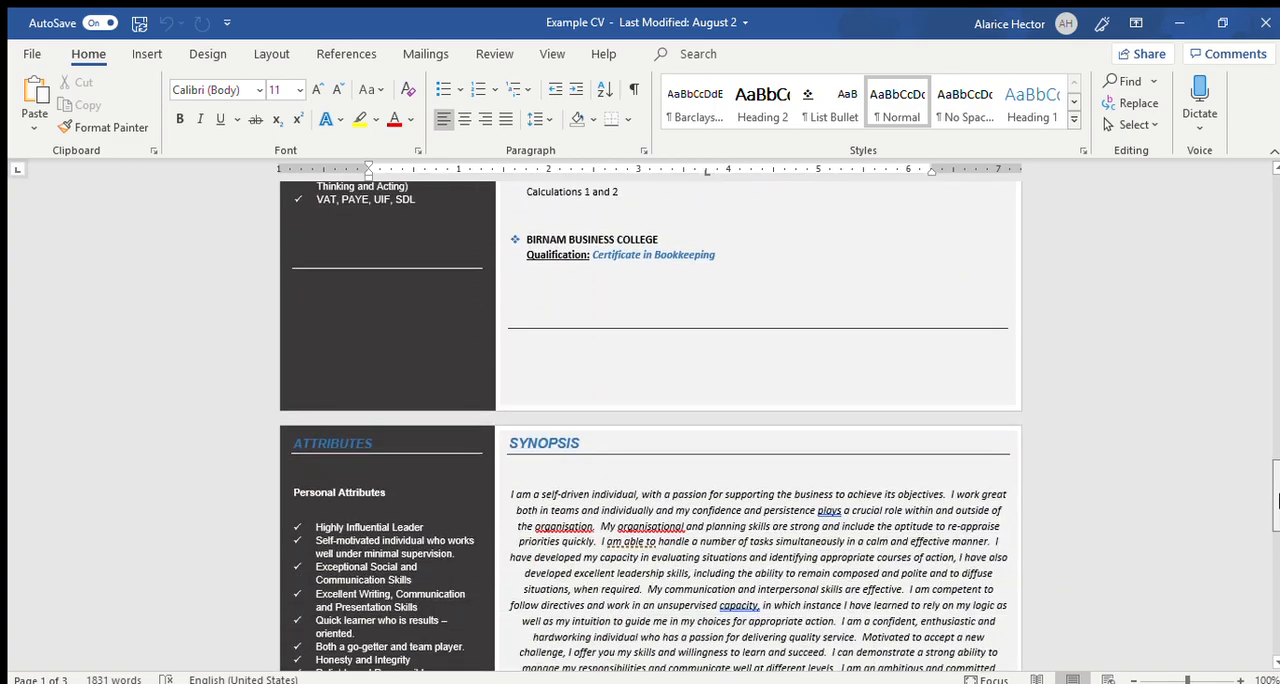
scroll("down", 3)
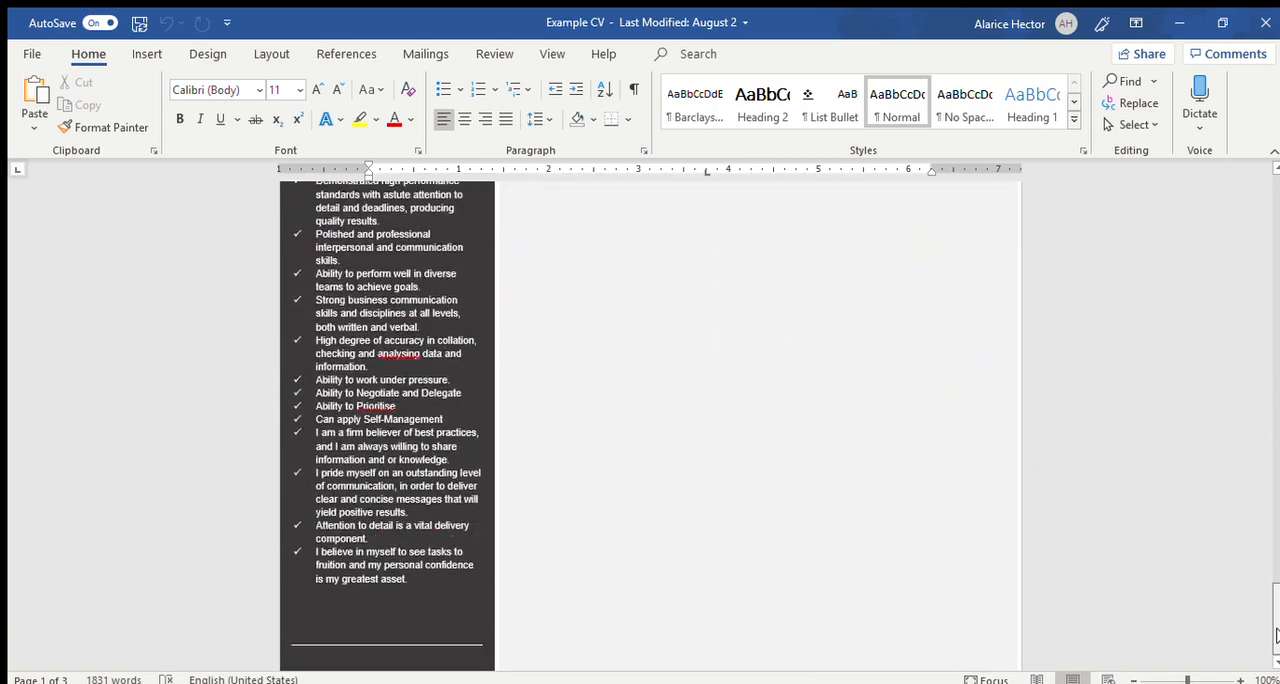
scroll("down", 3)
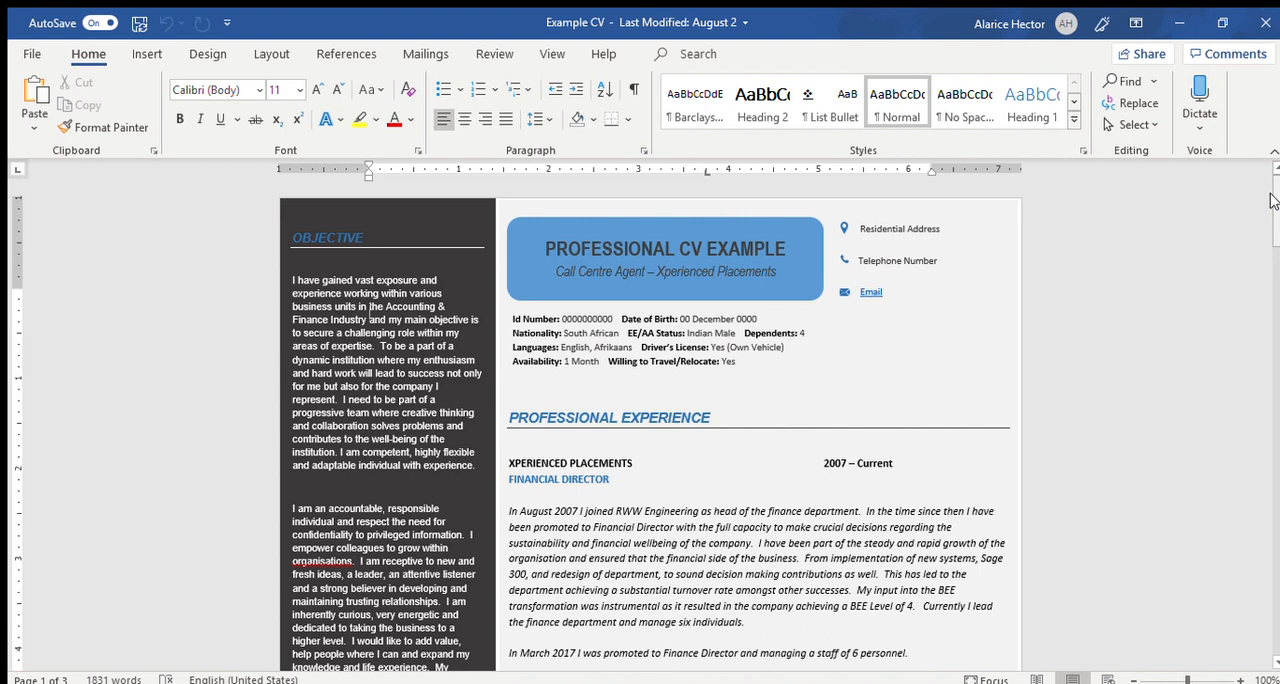
Click the dark first-page sidebar box to make it the active shape
scroll("down", 3)
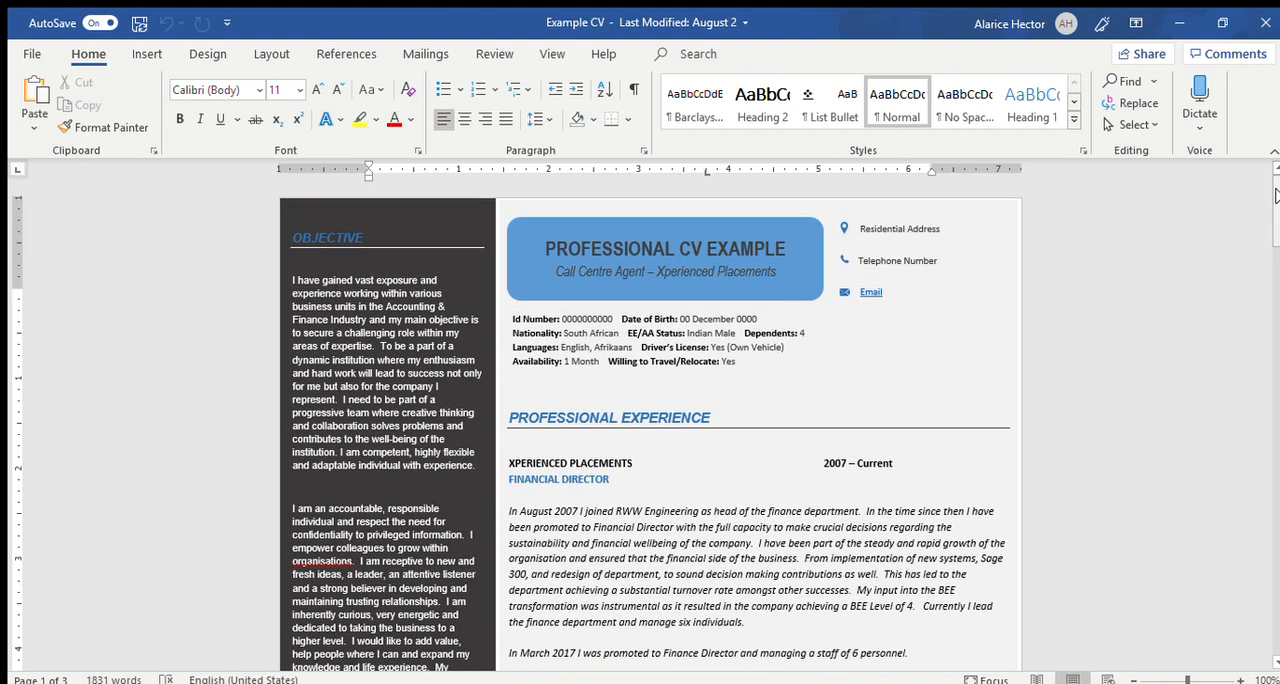
left_click(370, 312)
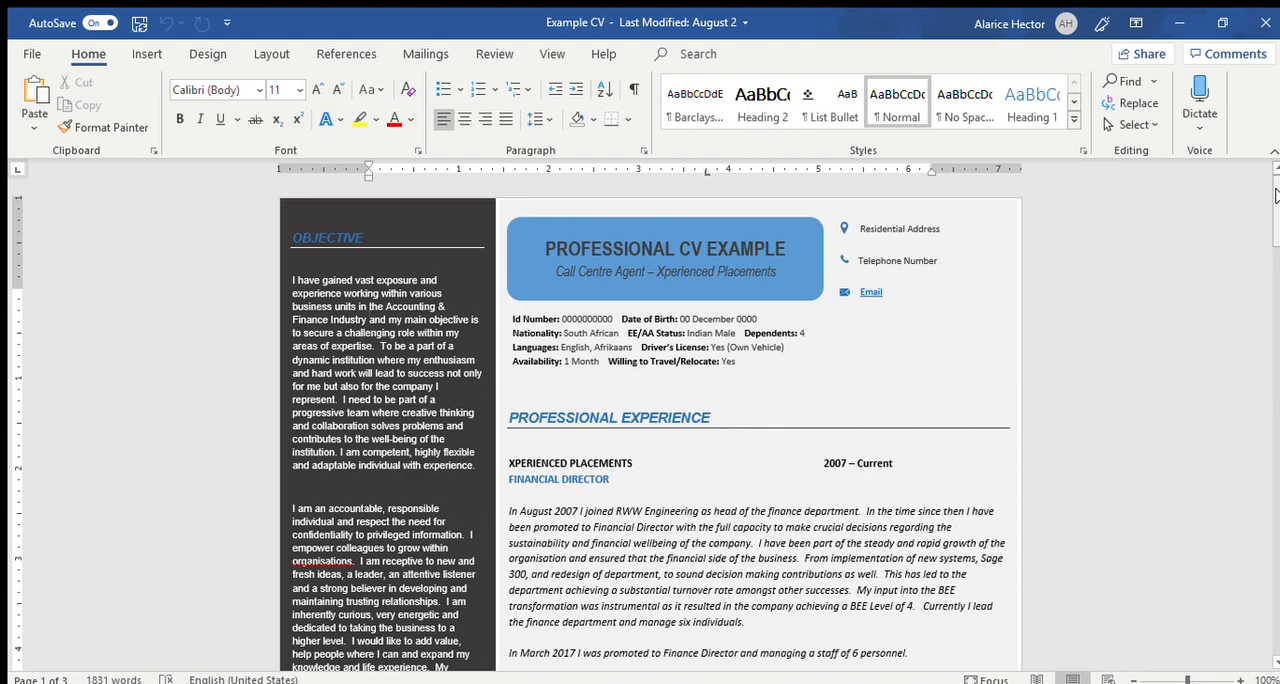
scroll("down", 3)
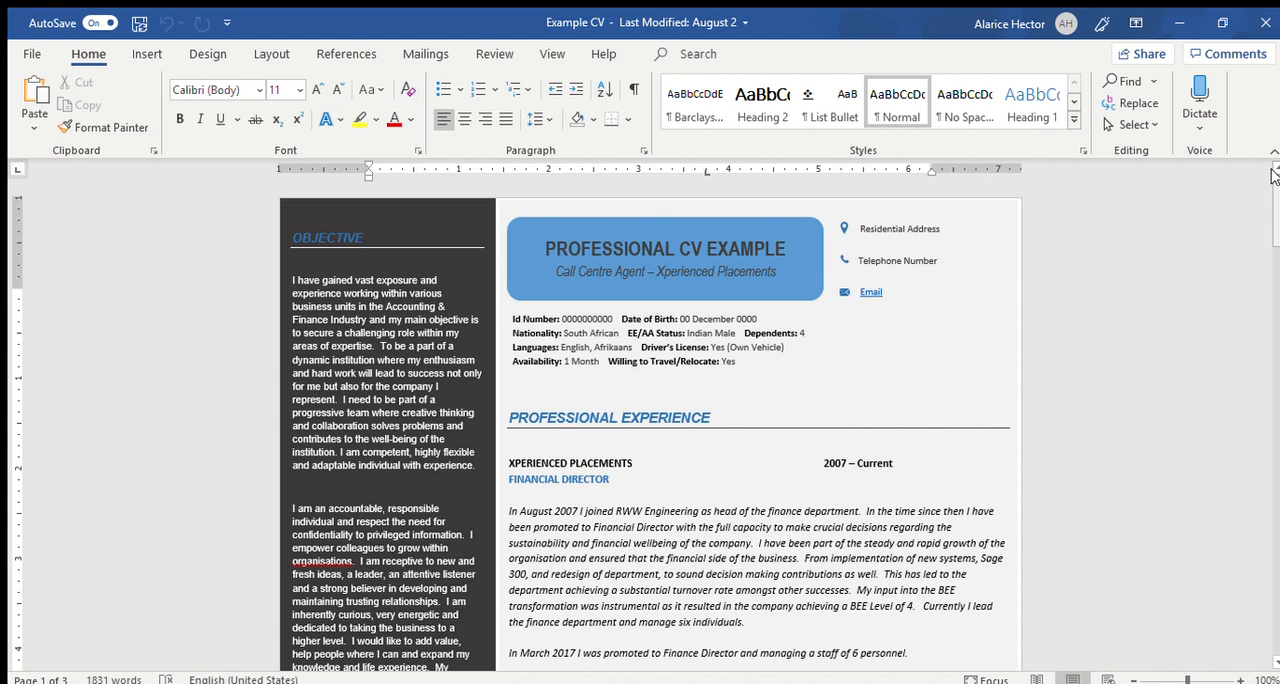
left_click(369, 310)
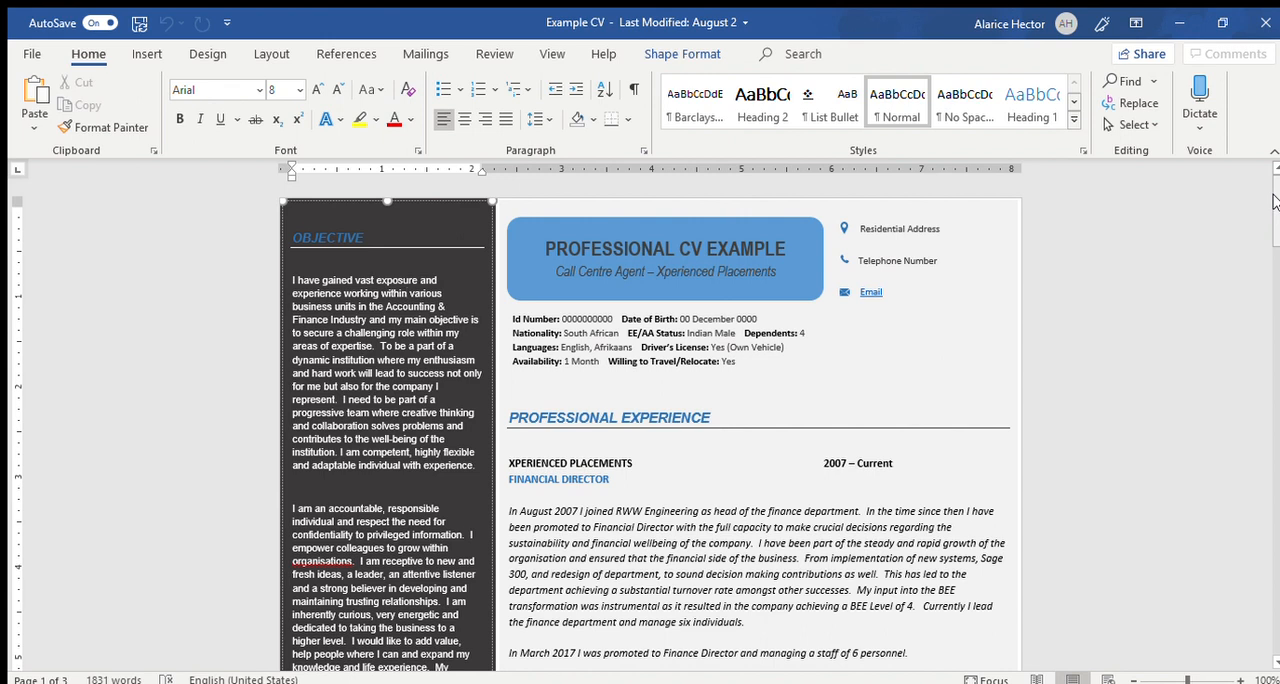
mouse_move(1272, 205)
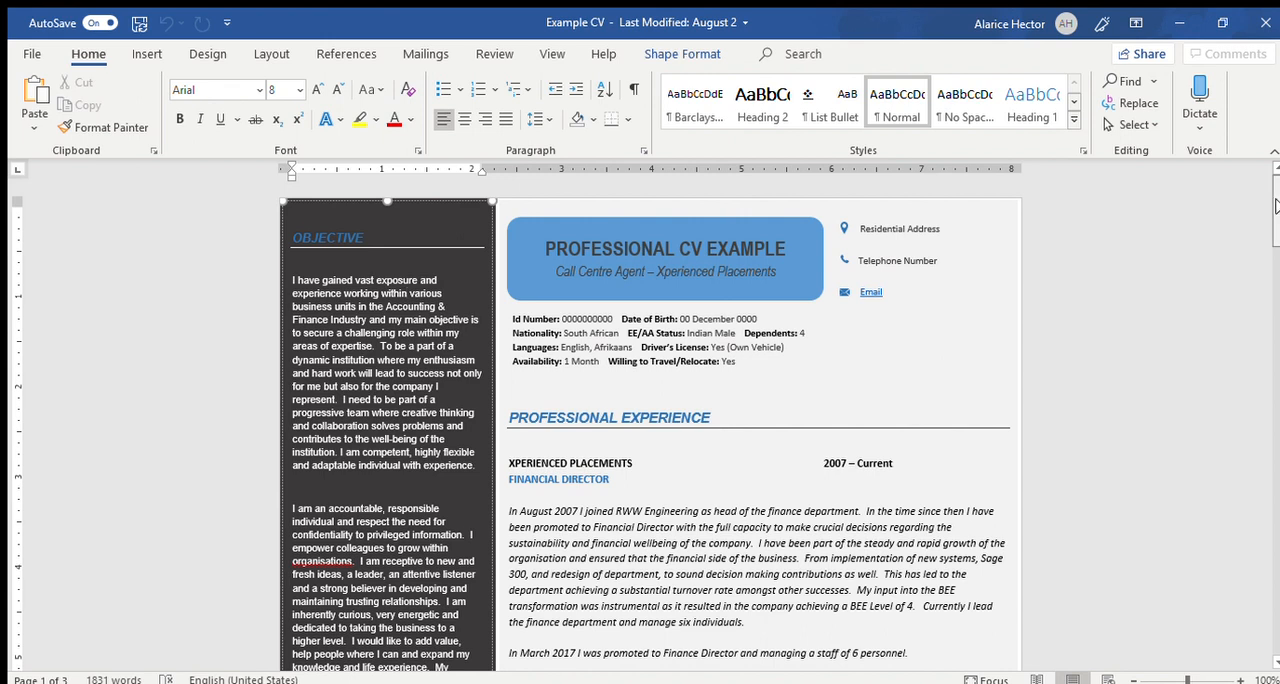
Scroll past Key Skills and Qualifications to the Attributes and Synopsis section
scroll("down", 3)
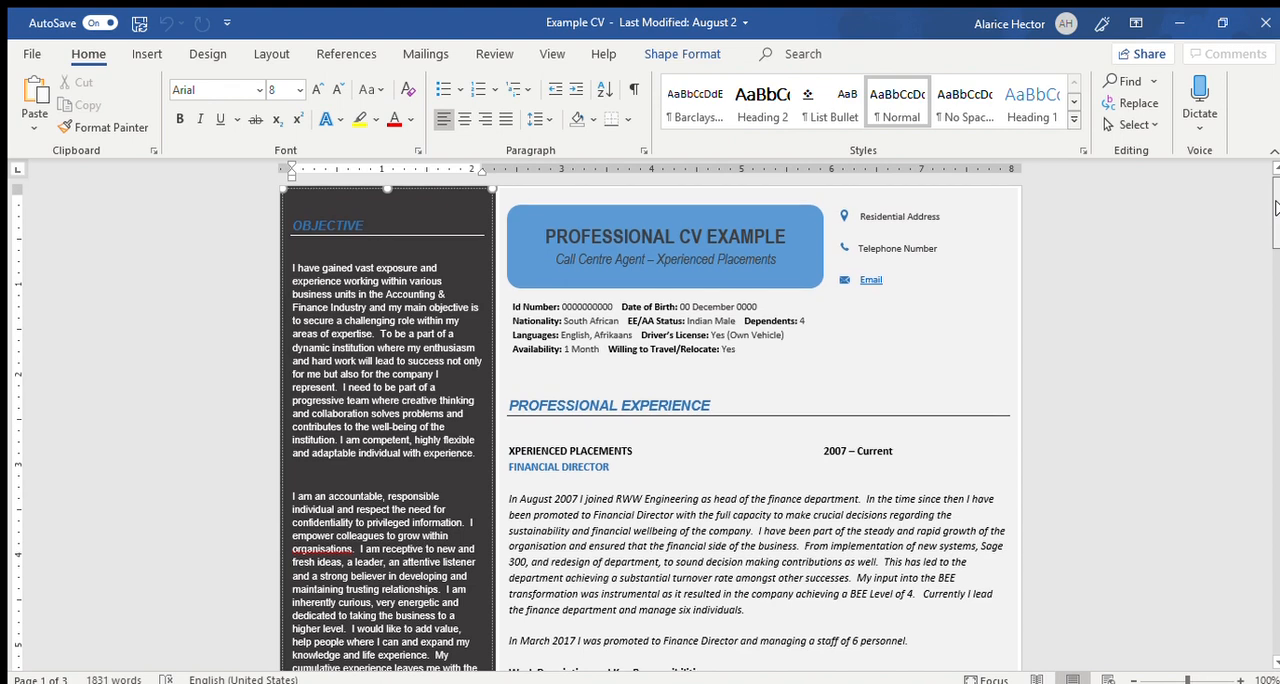
scroll("down", 3)
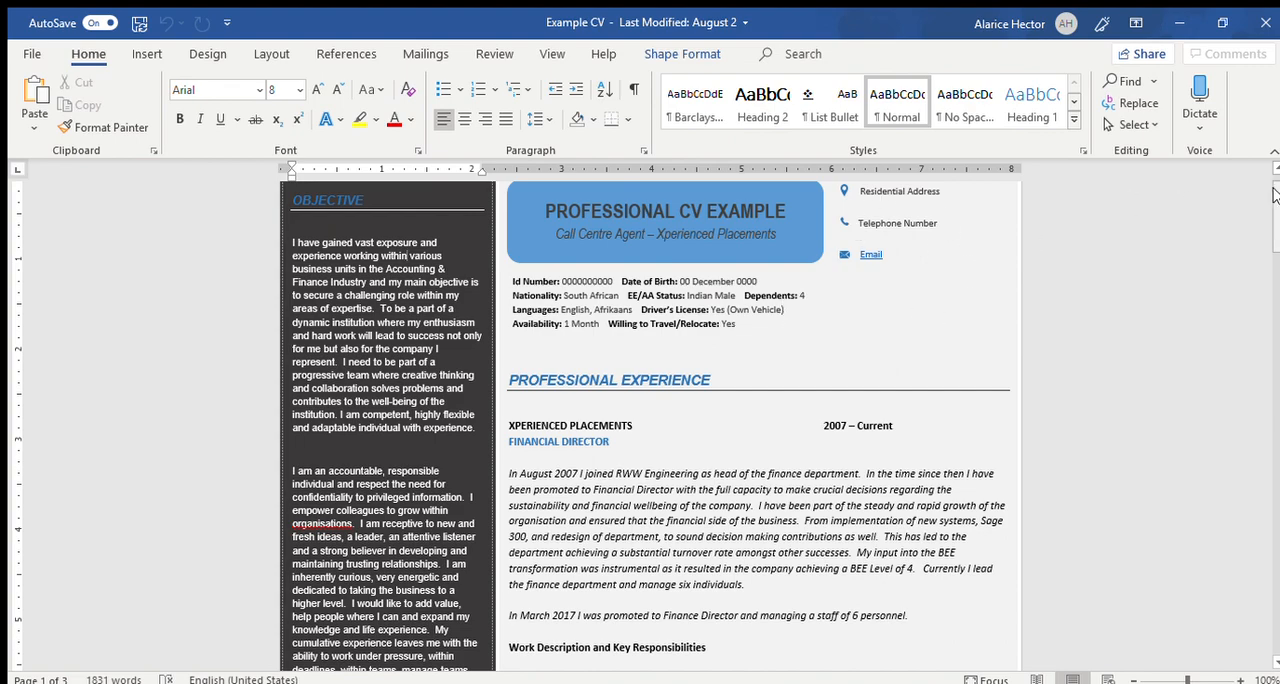
scroll("down", 3)
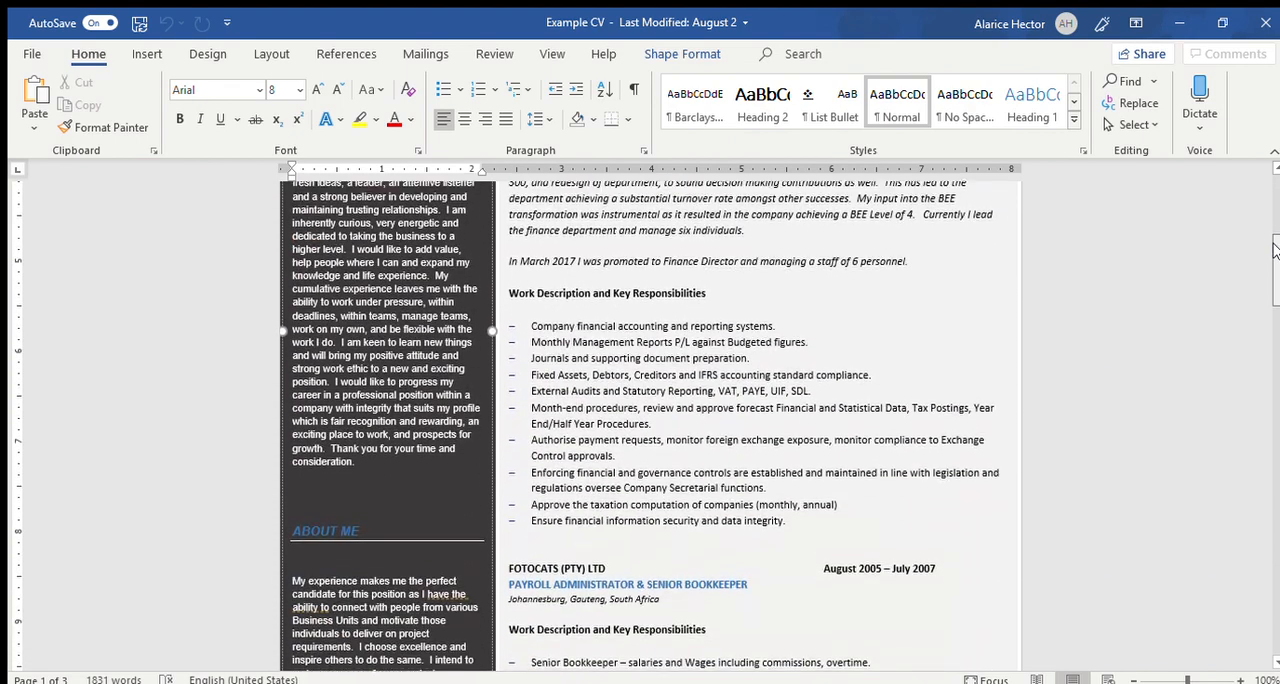
scroll("down", 3)
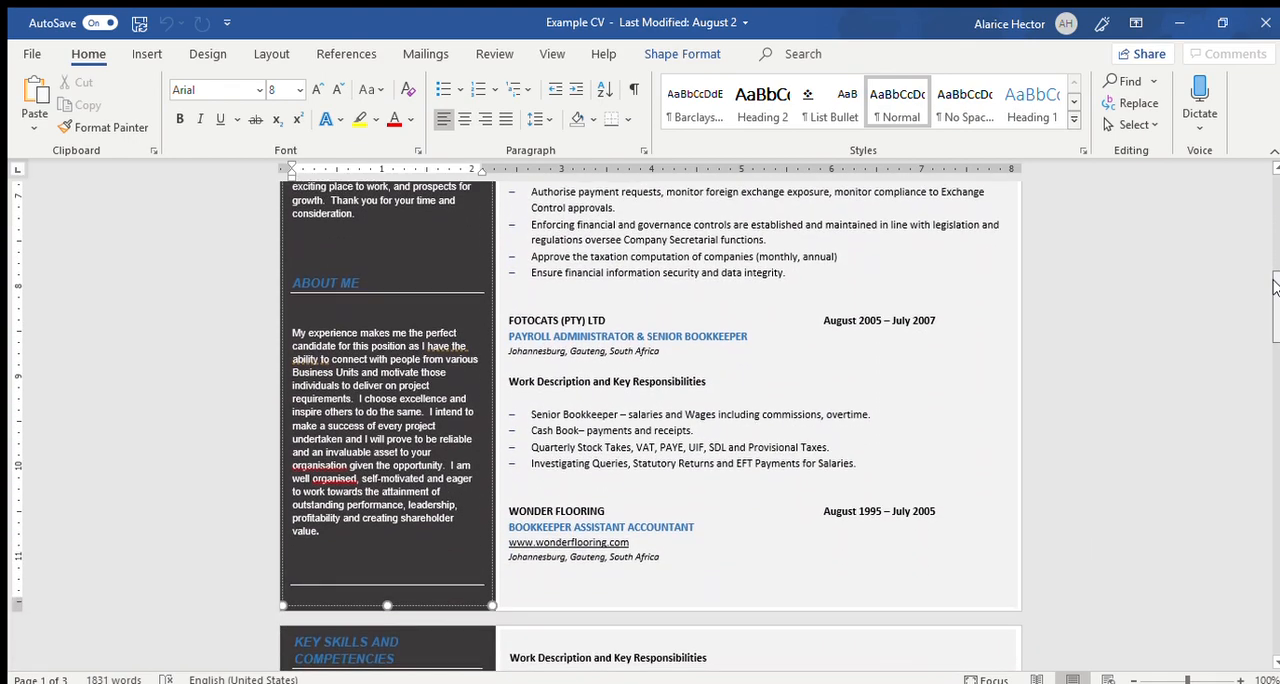
scroll("down", 3)
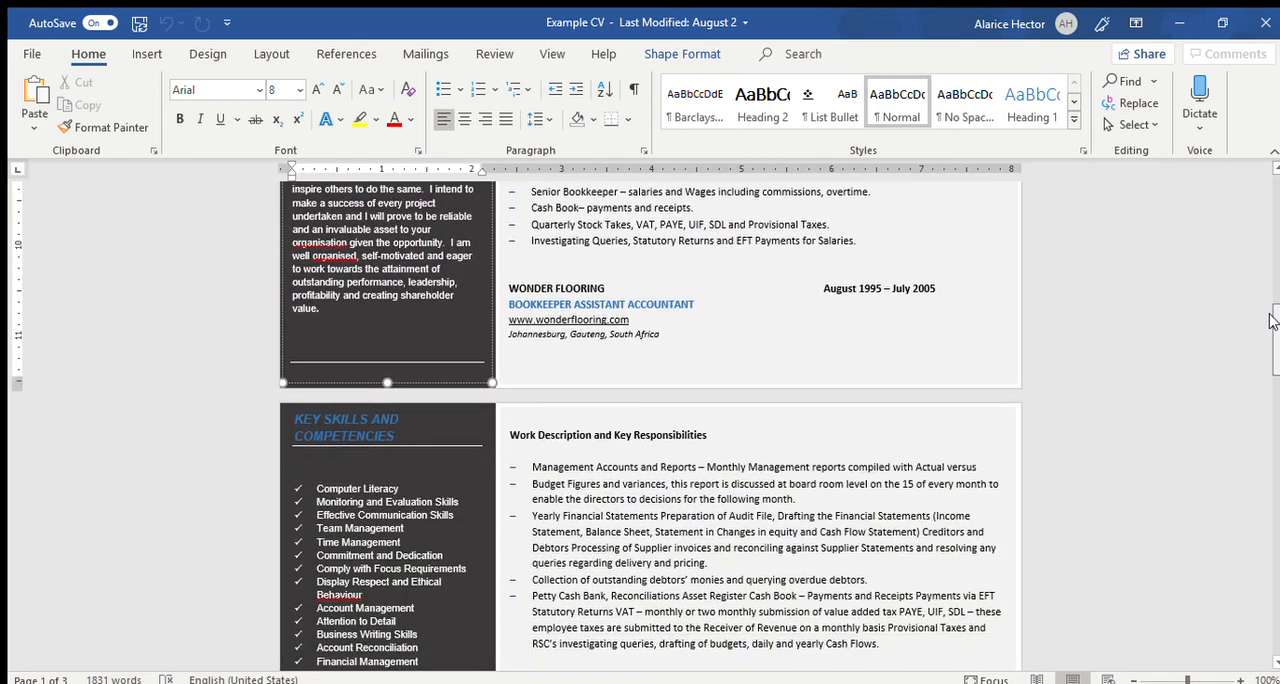
scroll("down", 3)
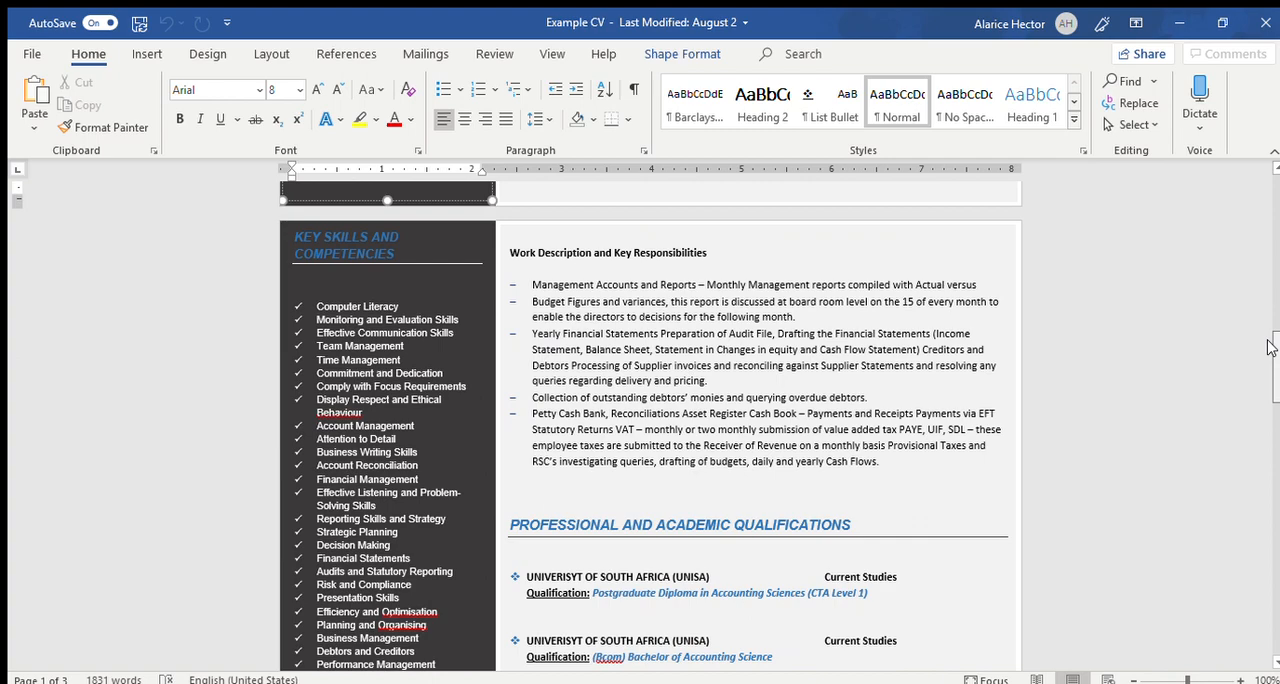
scroll("down", 3)
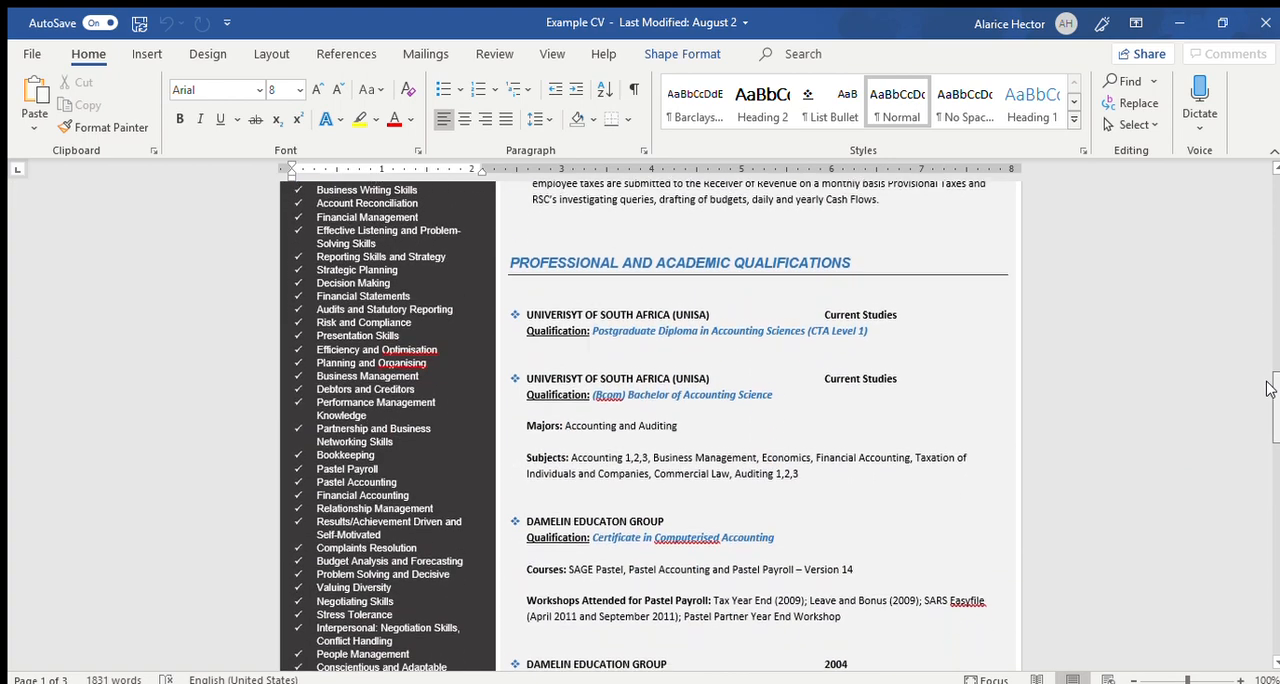
scroll("down", 3)
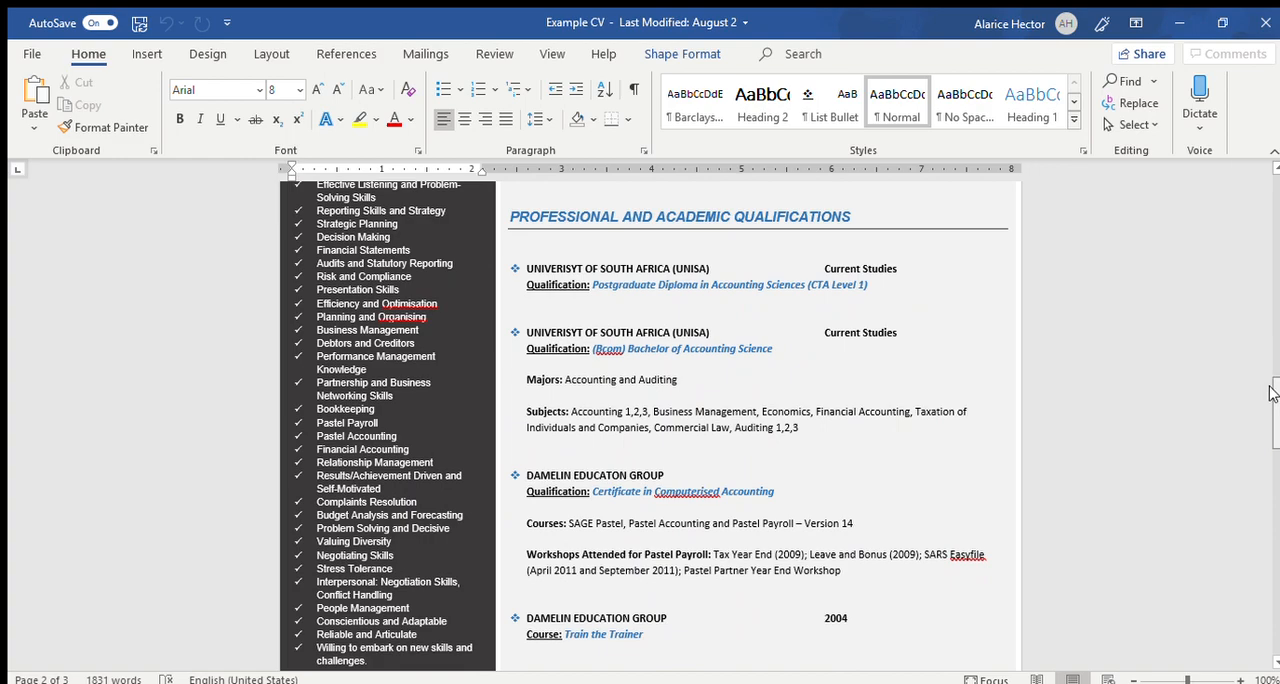
scroll("down", 3)
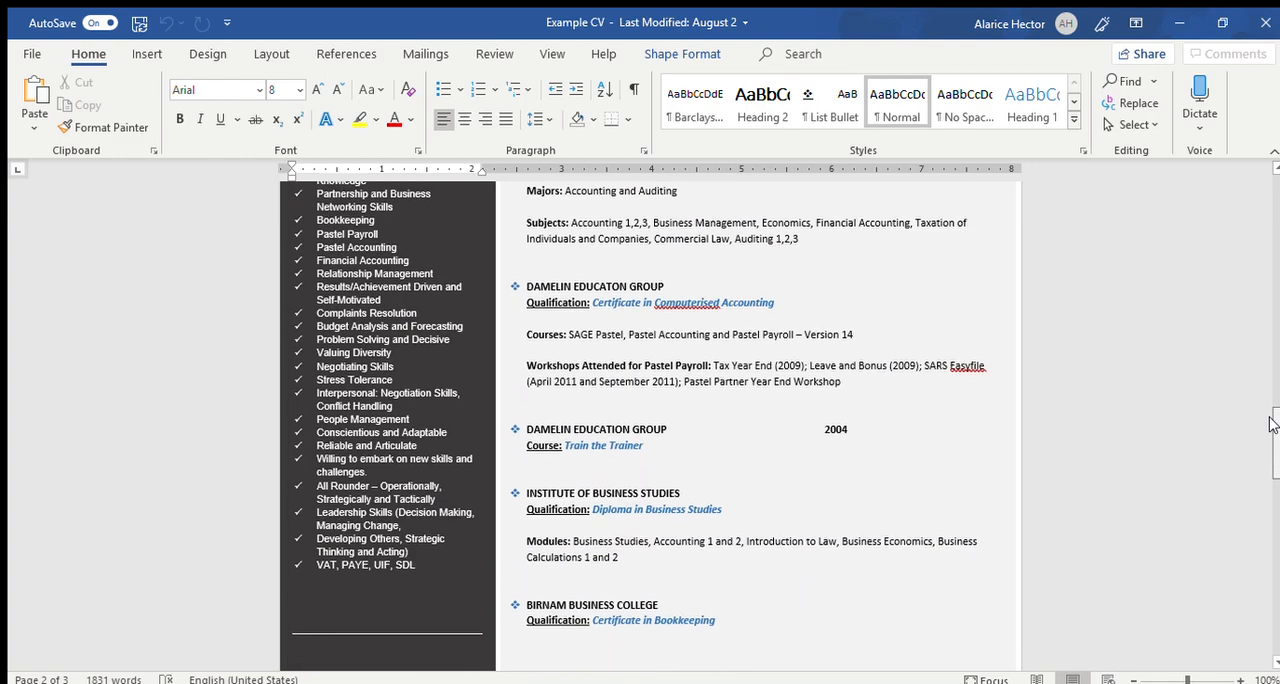
scroll("down", 3)
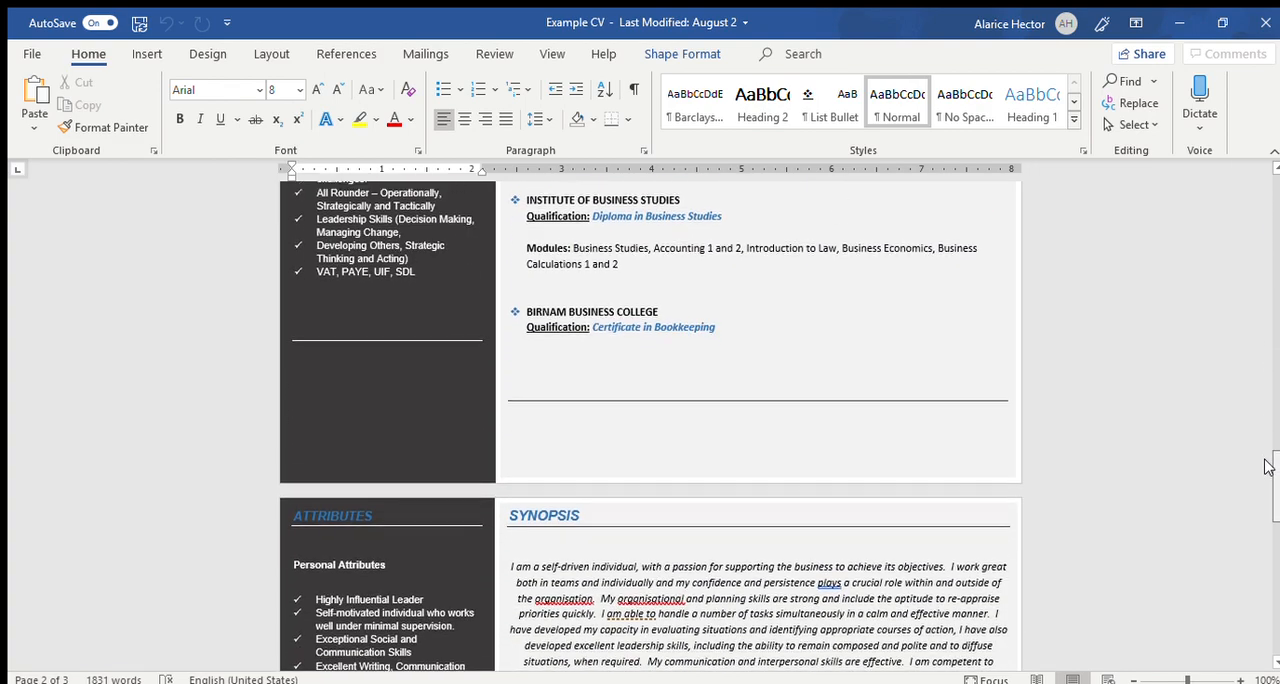
scroll("down", 3)
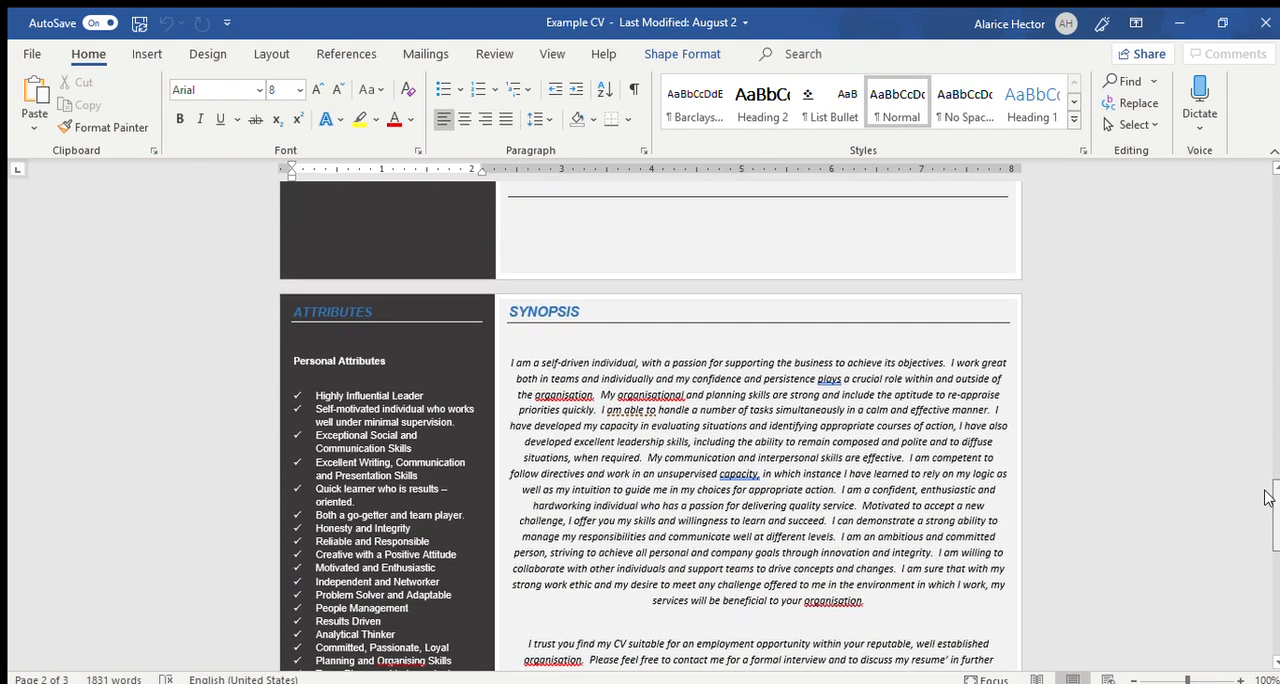
scroll("down", 3)
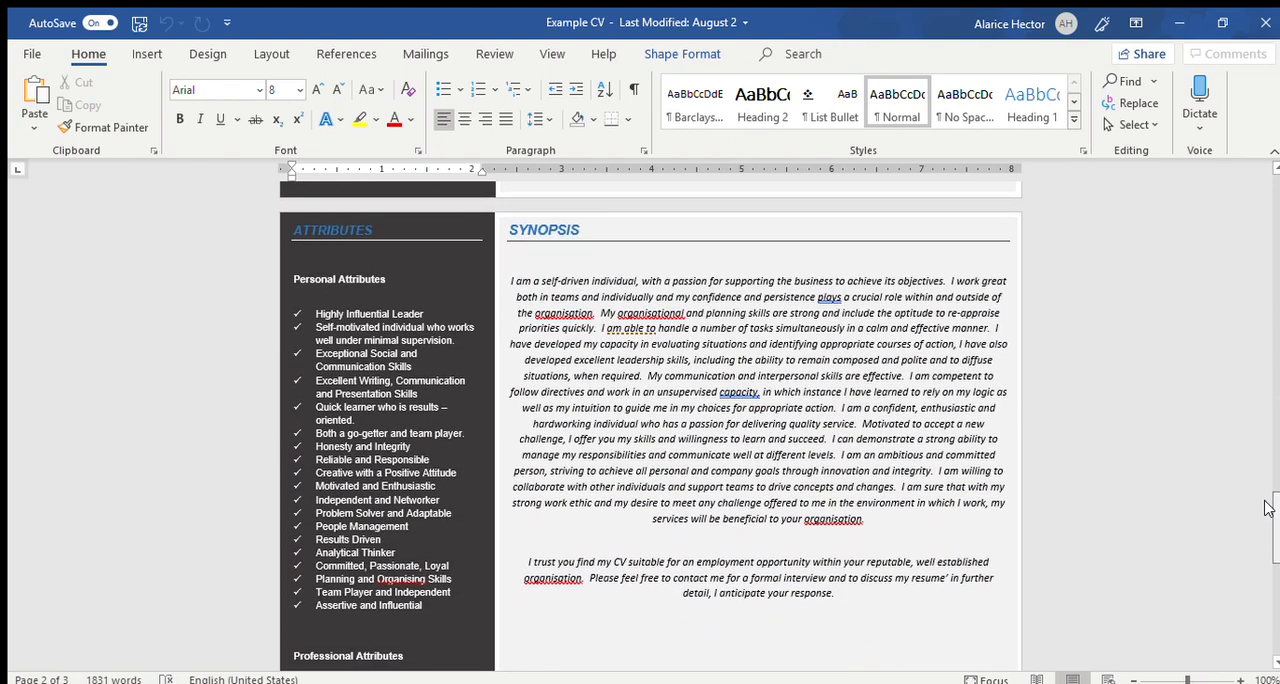
scroll("down", 3)
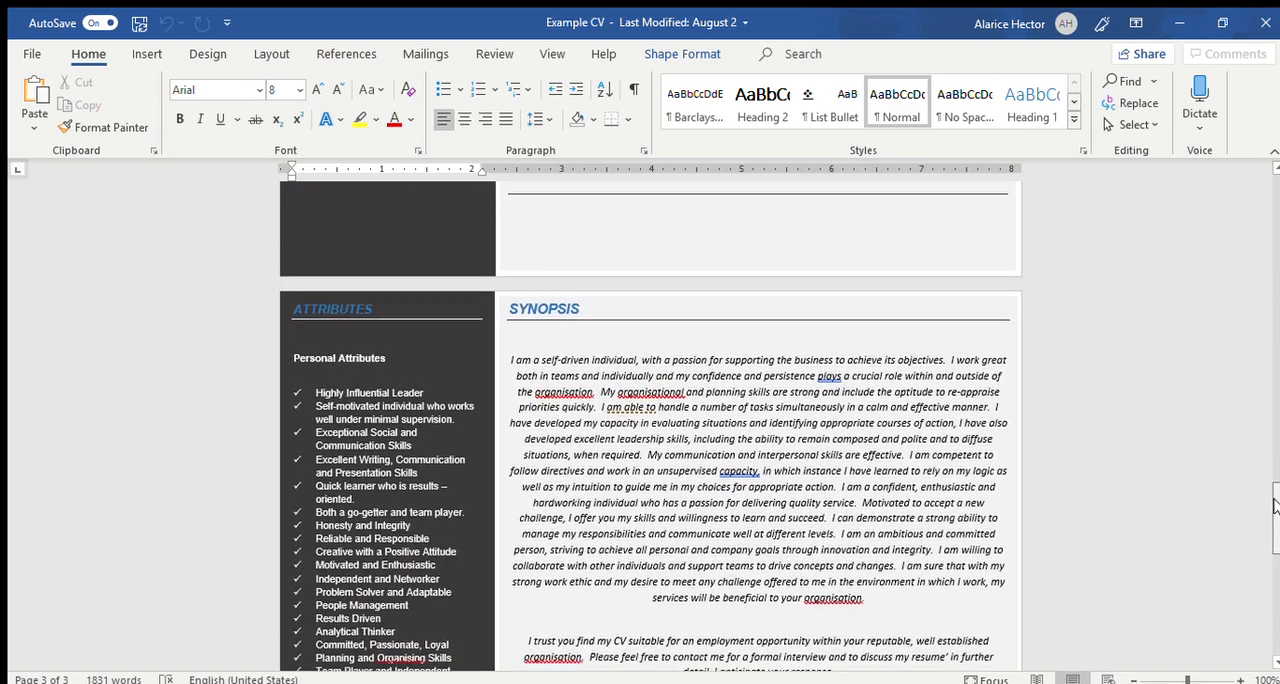
scroll("down", 3)
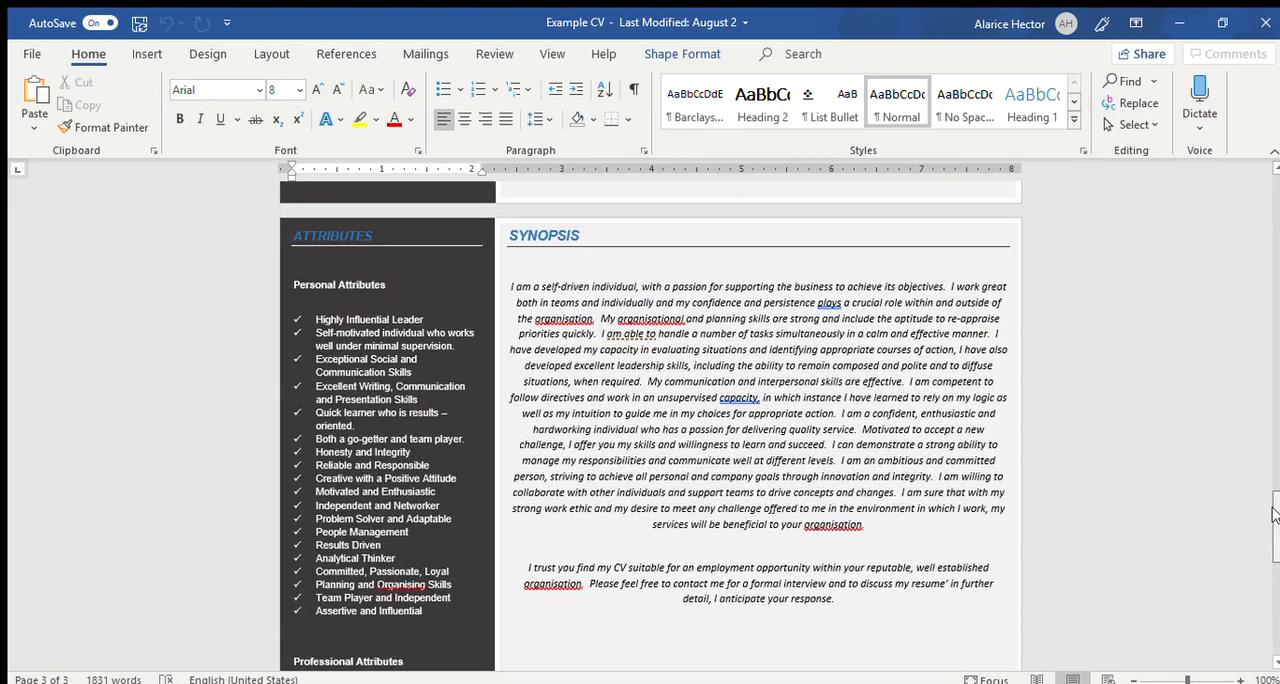
scroll("down", 3)
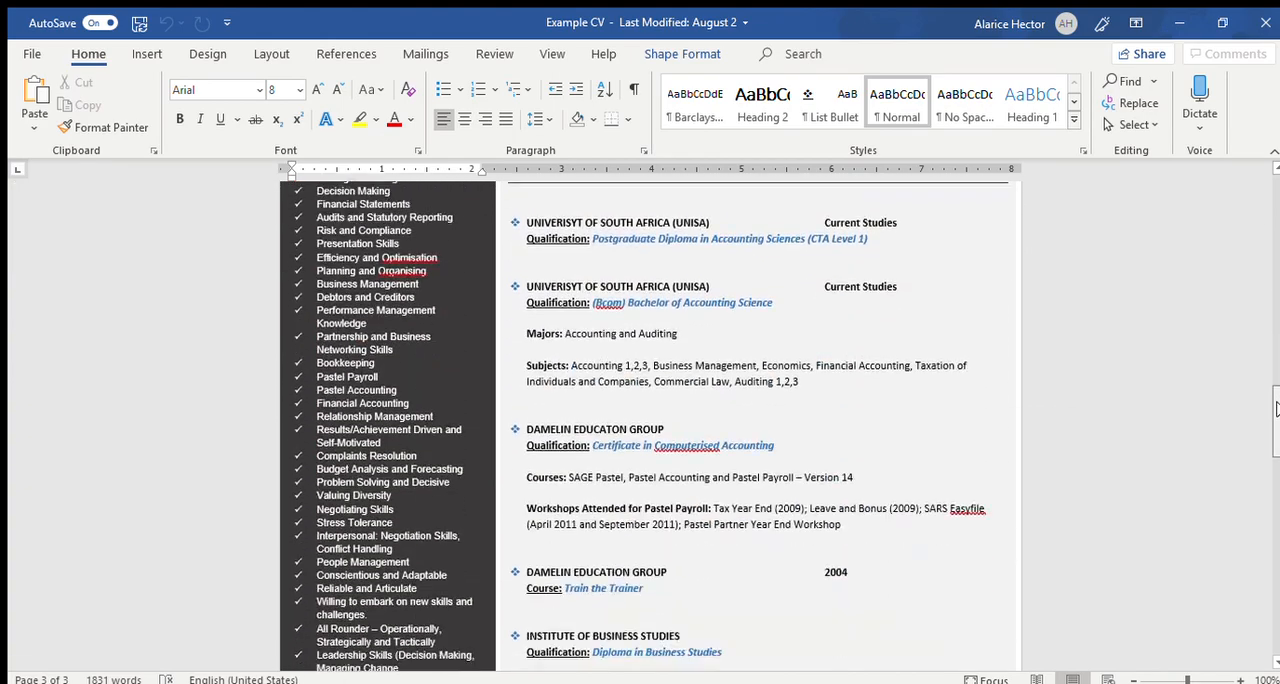
scroll("down", 3)
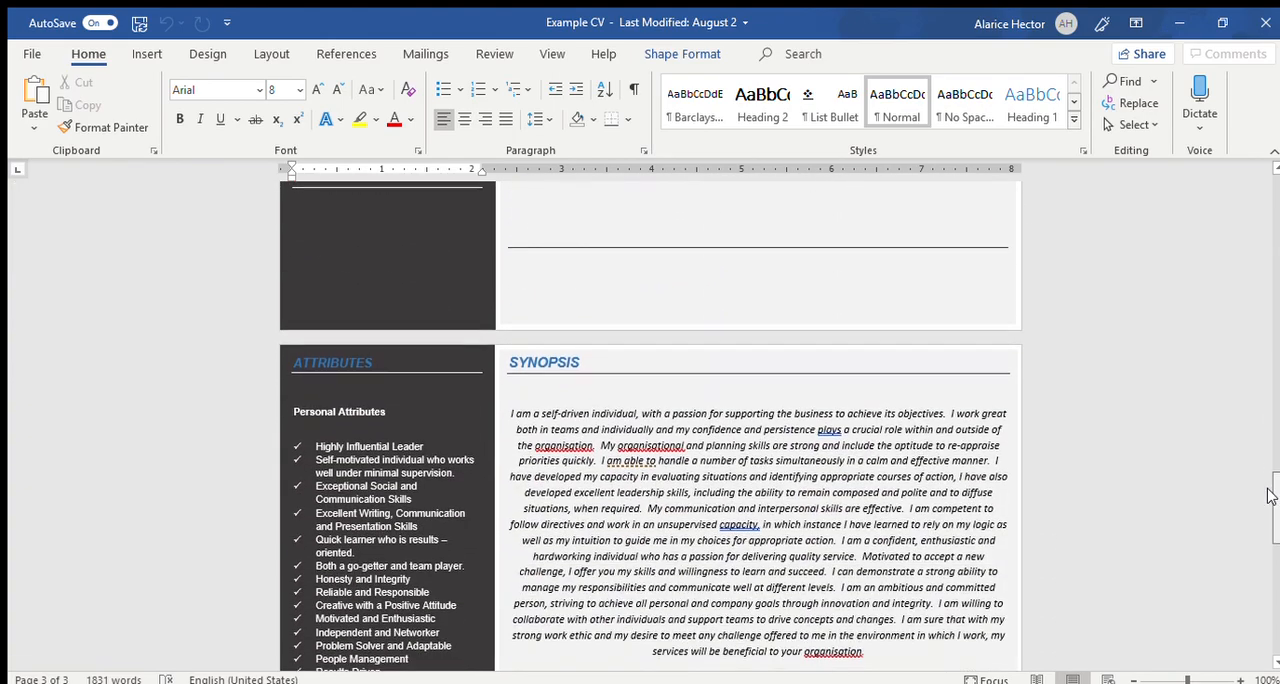
scroll("down", 3)
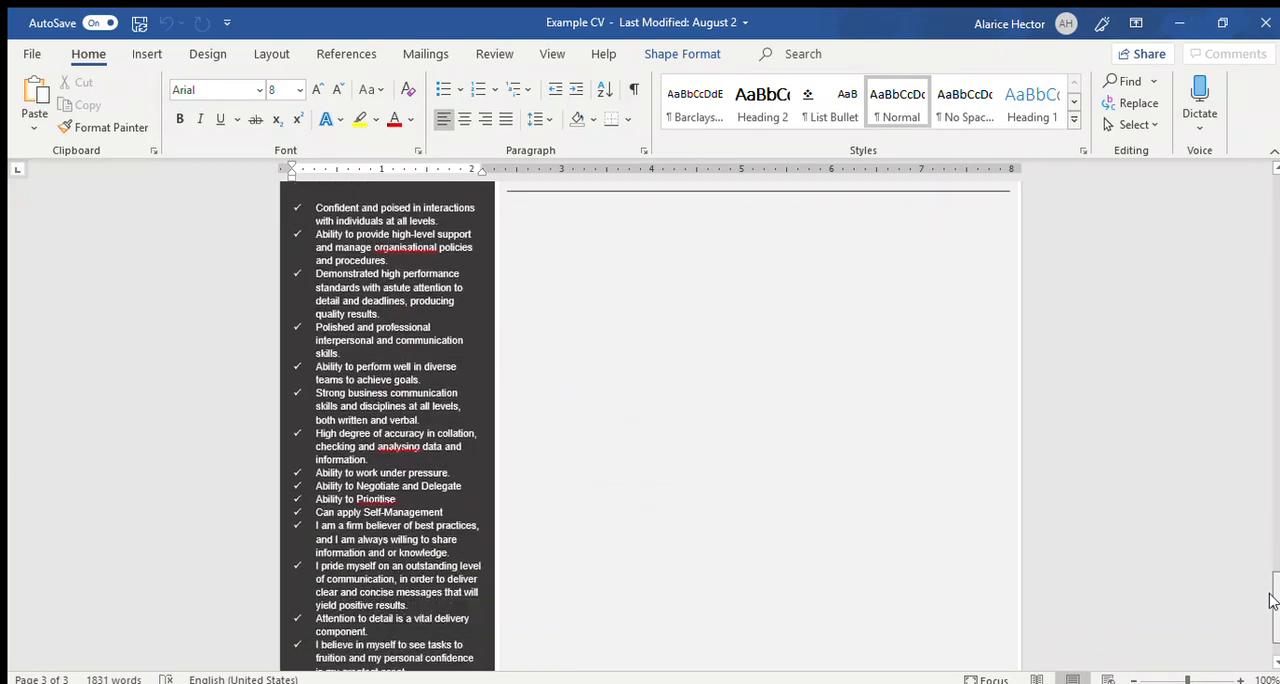
scroll("down", 3)
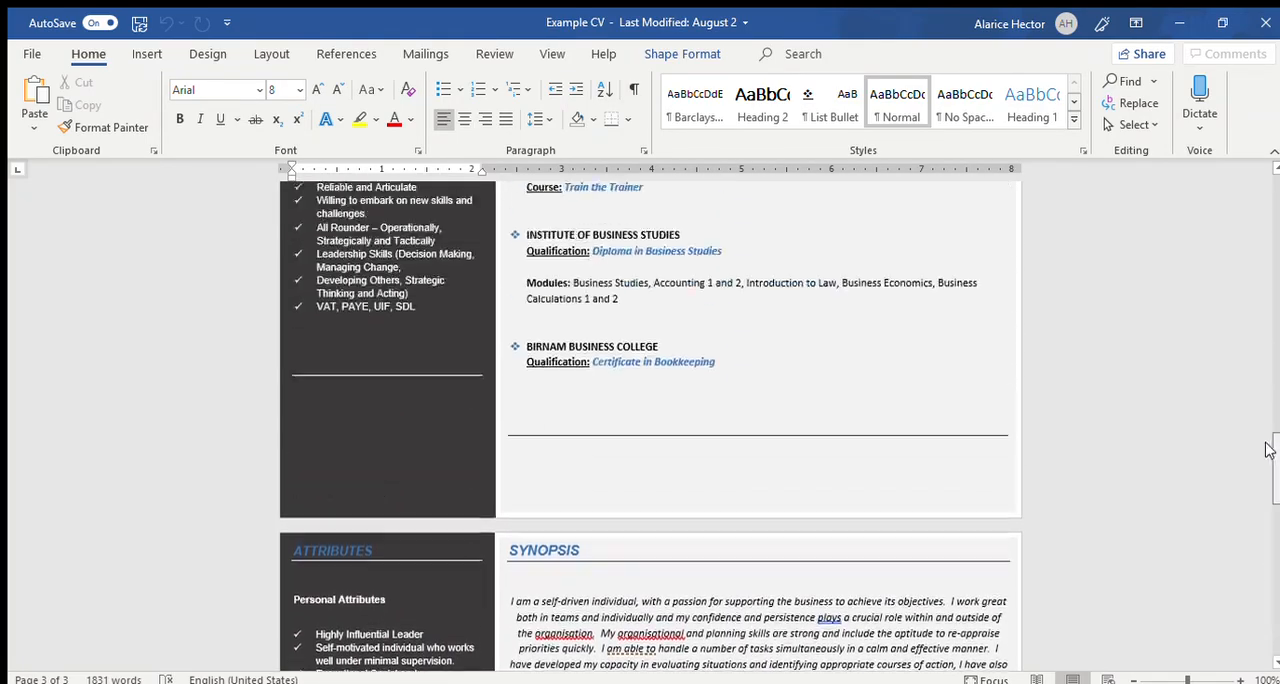